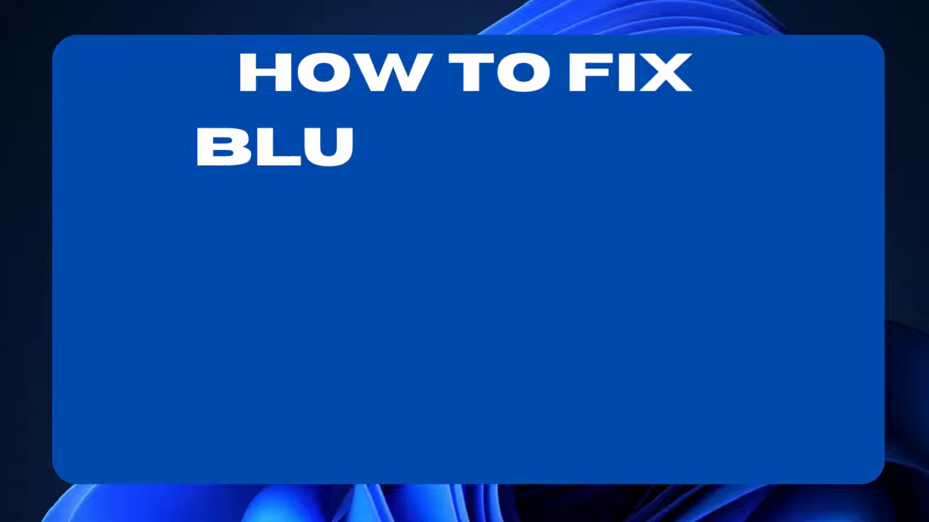
Launch Command Prompt as administrator via a Start search for 'cm'
text(E SCREEN ERROR U)
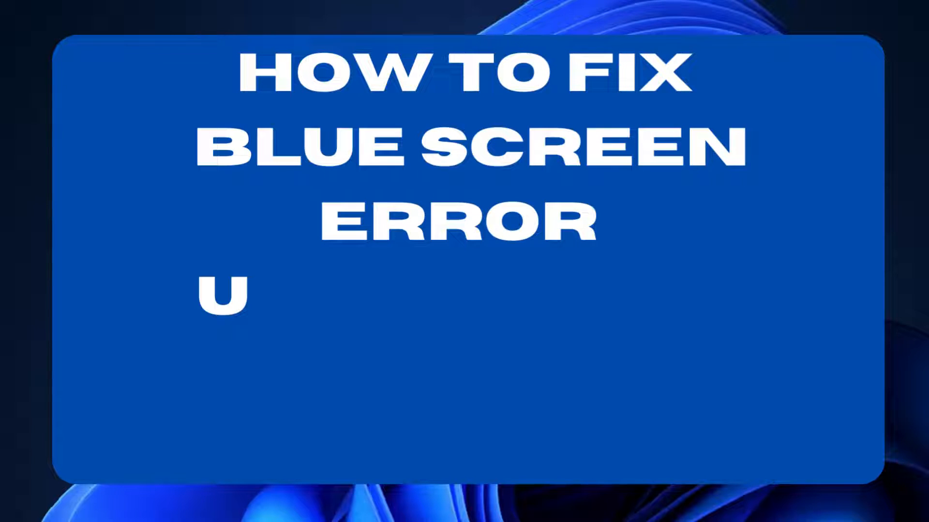
text(SBHUB3.SYS IN W)
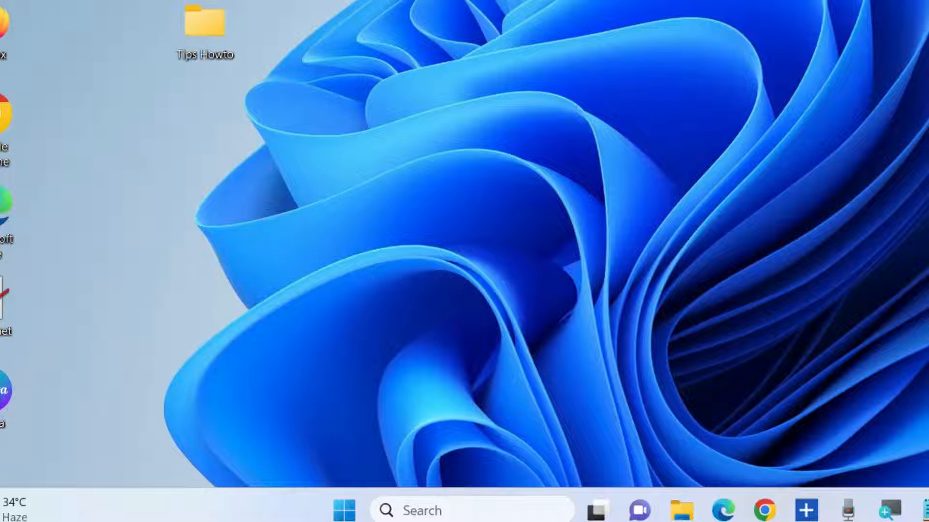
click(471, 511)
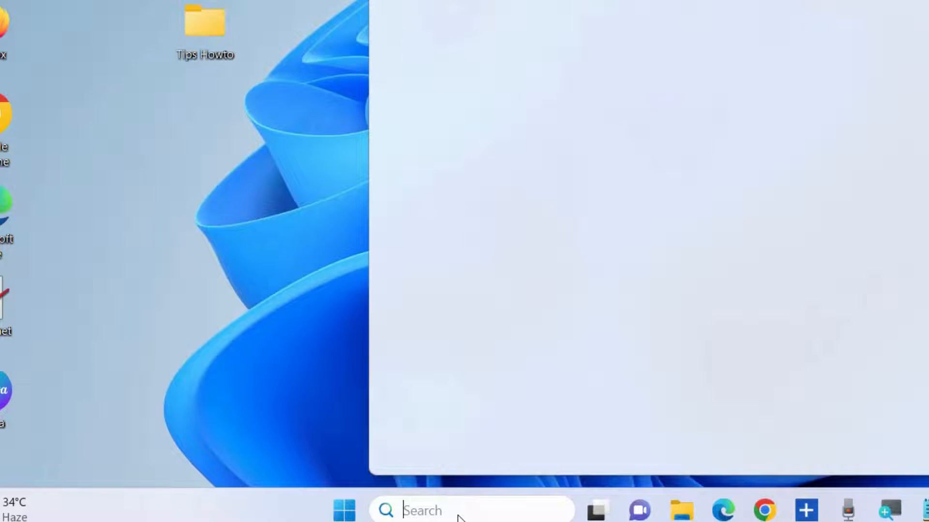
text(cm)
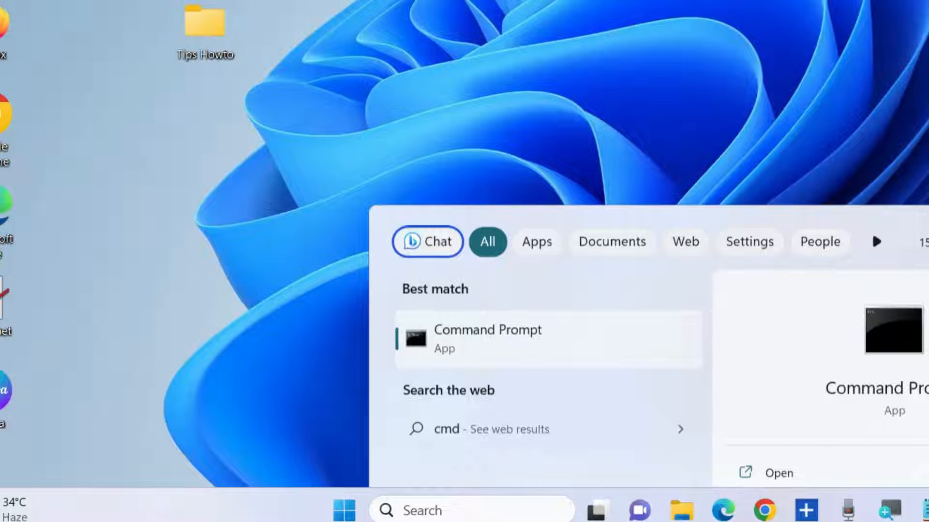
click(486, 339)
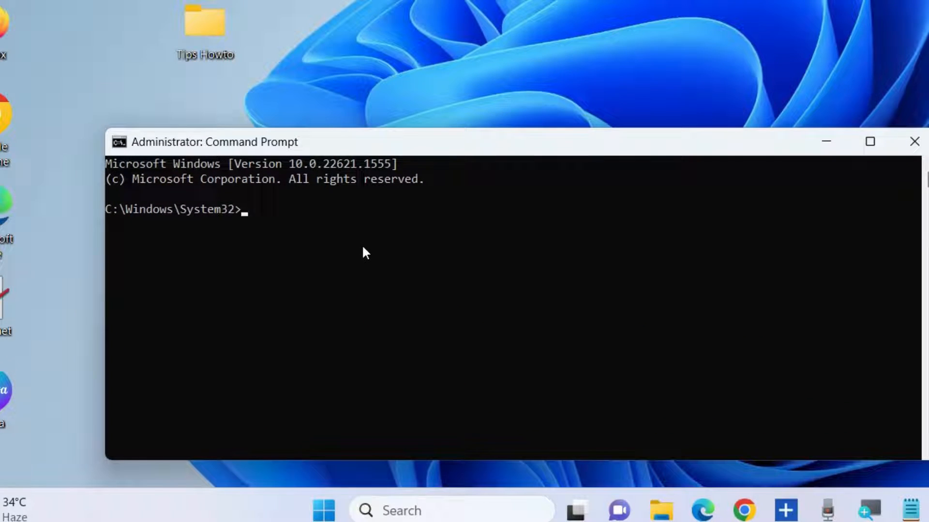
Run 'sfc /scannow' so the system file verification begins
text(sfc /sc)
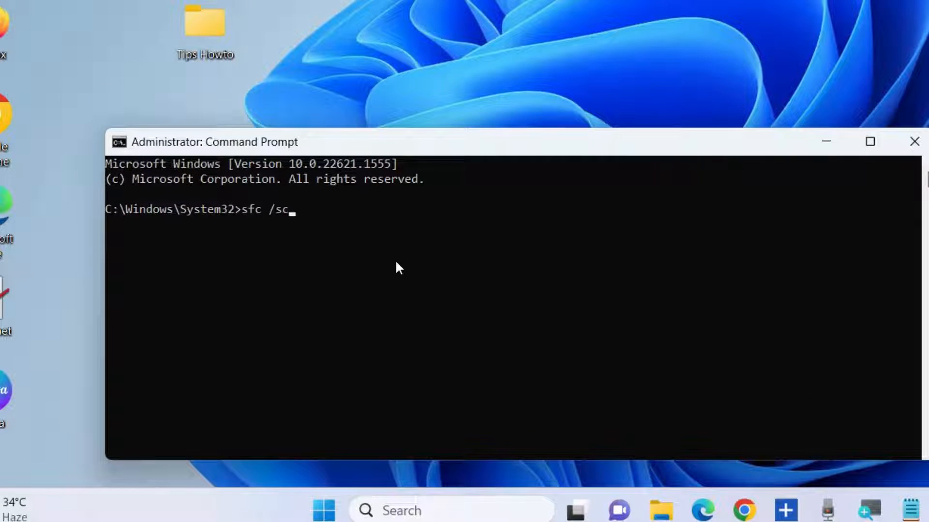
text(anno)
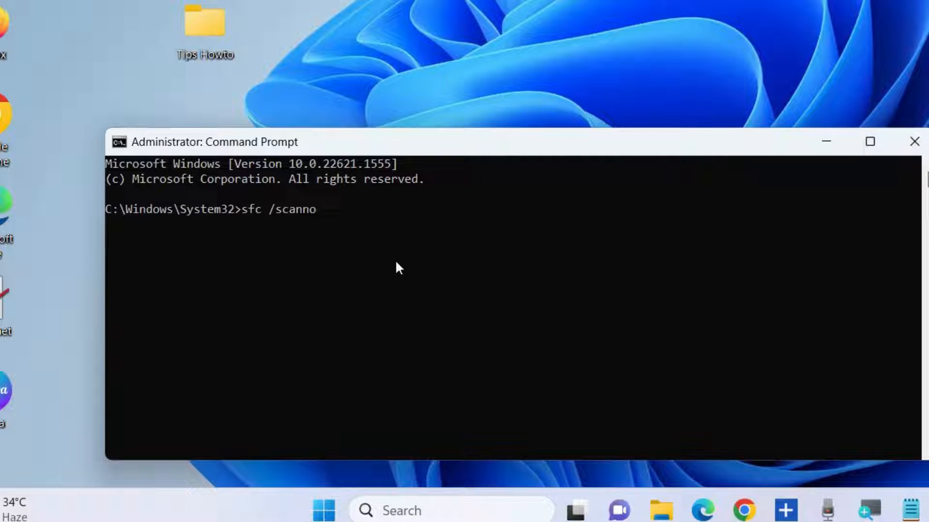
text(w)
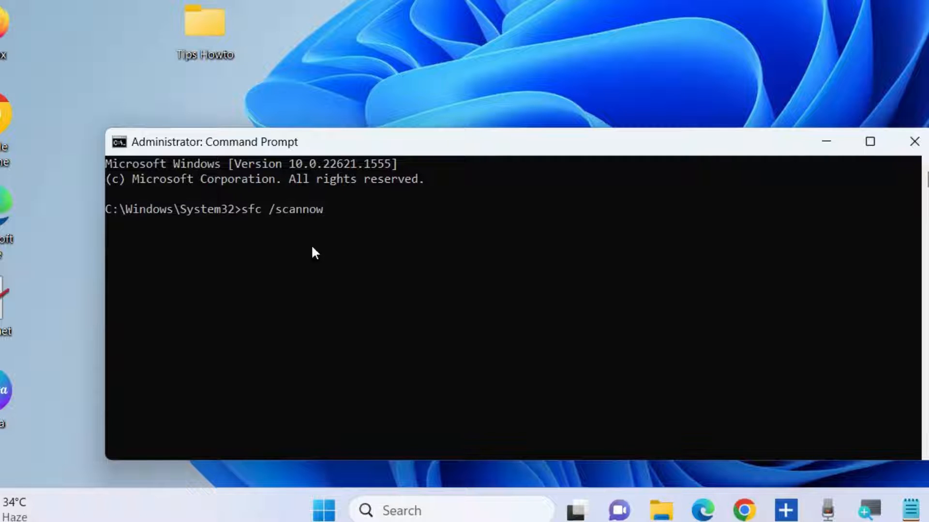
key(Enter)
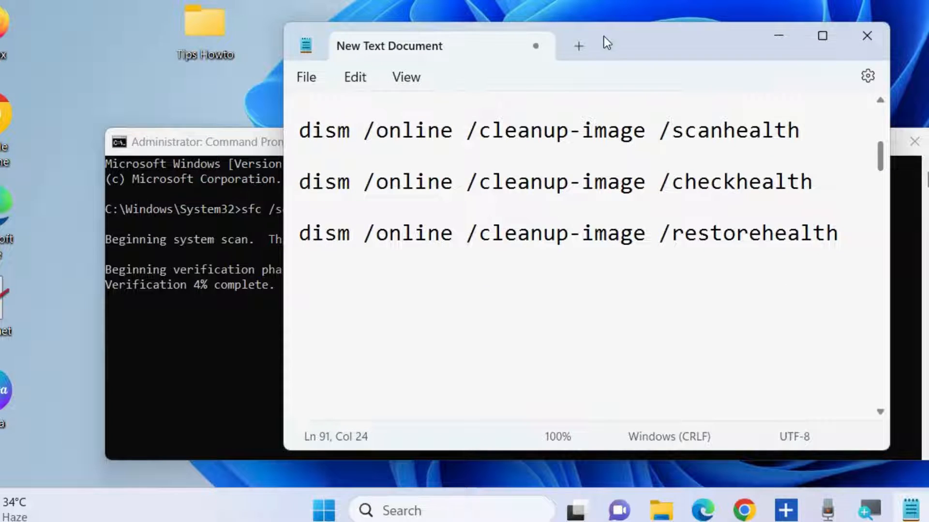
Review the DISM cleanup-image commands in Notepad, then close Notepad and Command Prompt
drag(439, 46, 486, 86)
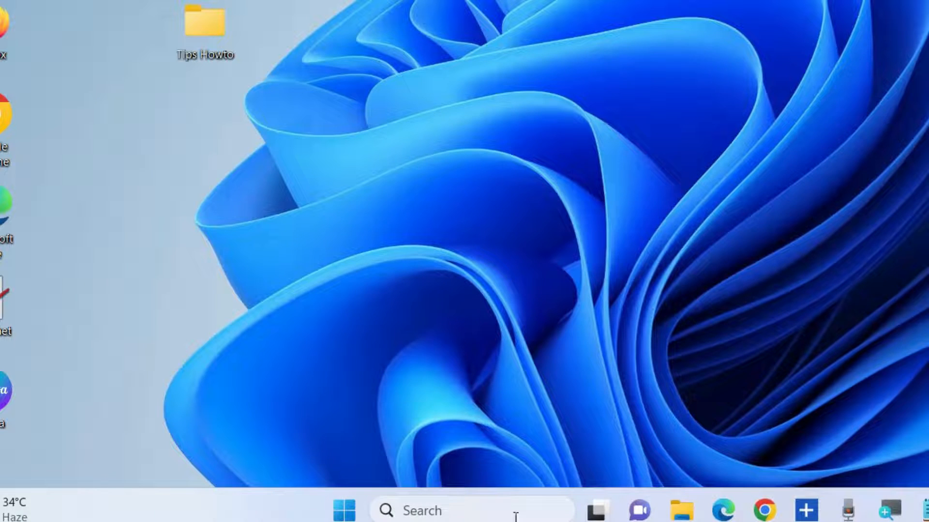
Reach the Windows Update page in Settings from the Start button's quick menu
right_click(345, 509)
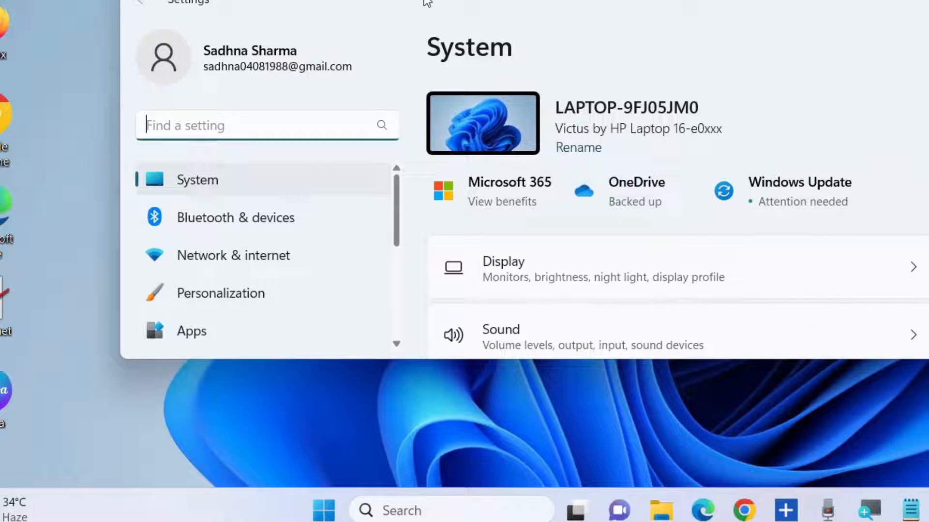
scroll(down, 3)
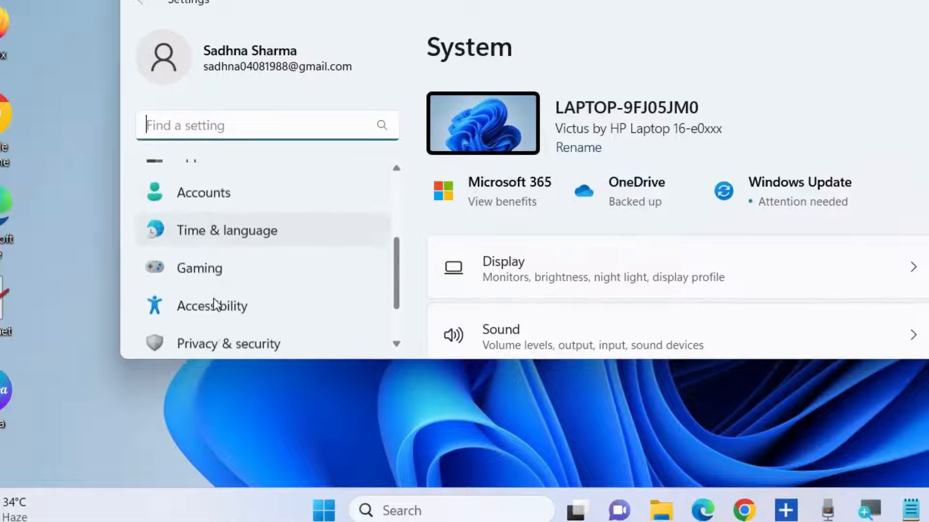
scroll(down, 3)
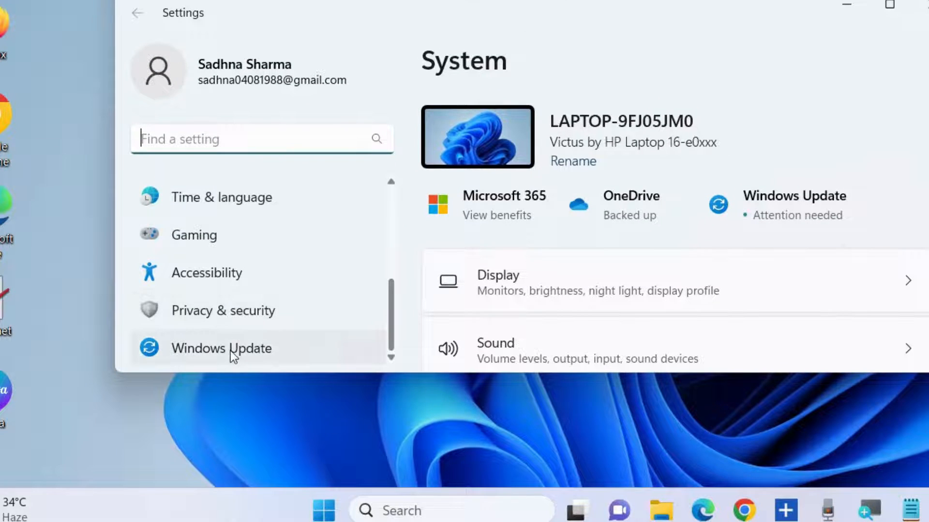
click(221, 349)
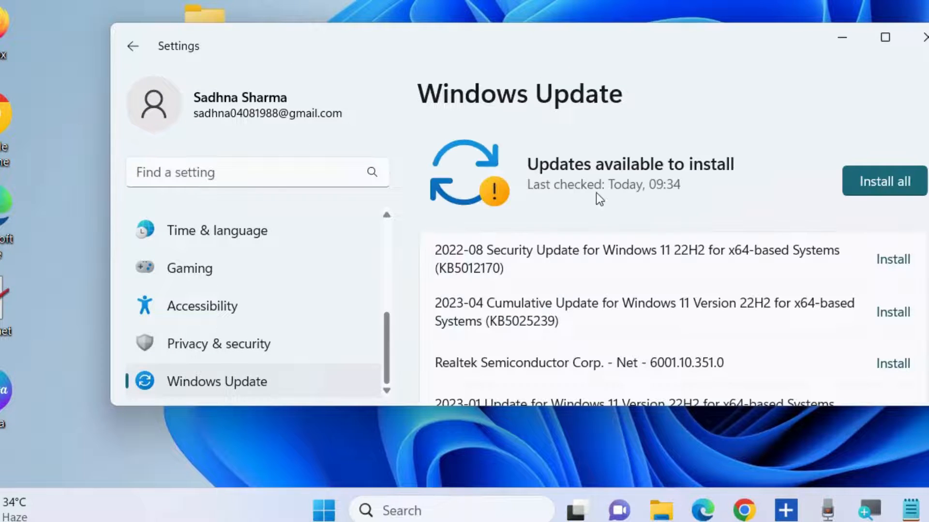
mouse_move(731, 240)
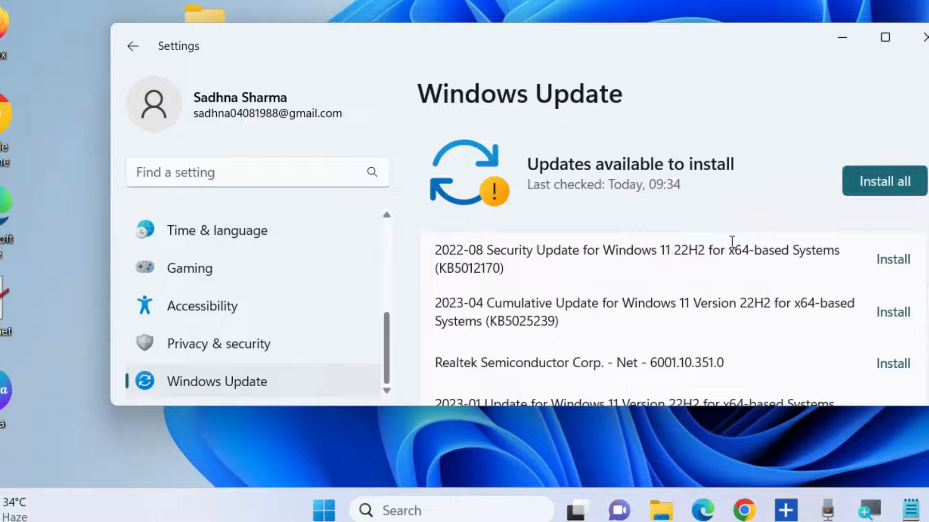
Scroll through the pending driver and system updates such as the Realtek and AMD extensions
scroll(down, 3)
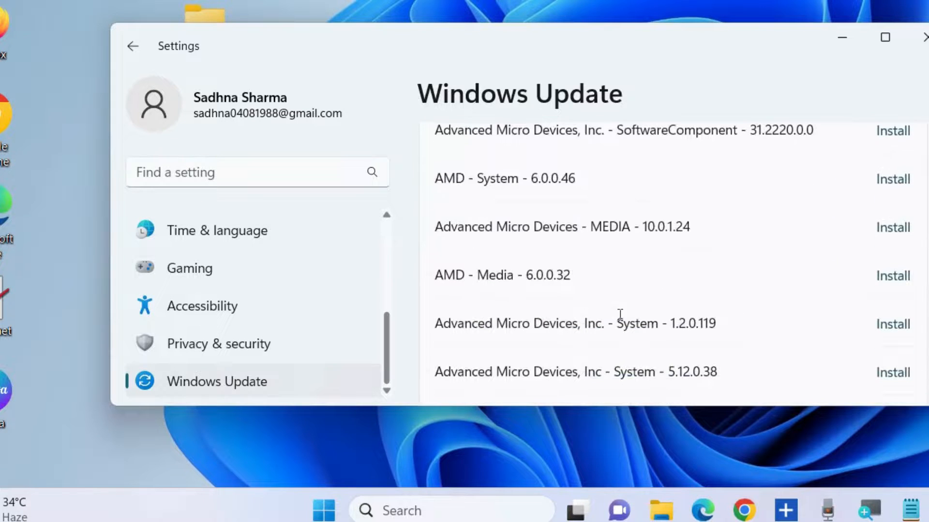
scroll(down, 3)
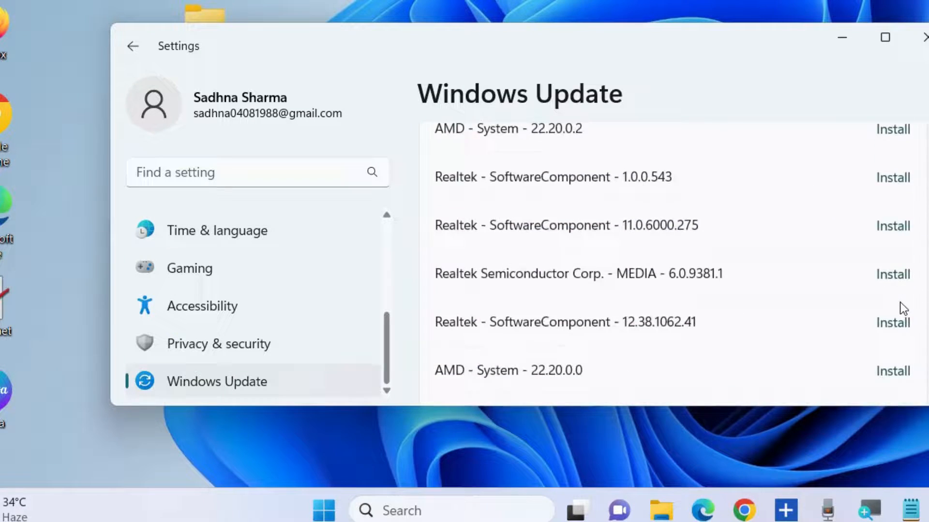
scroll(down, 3)
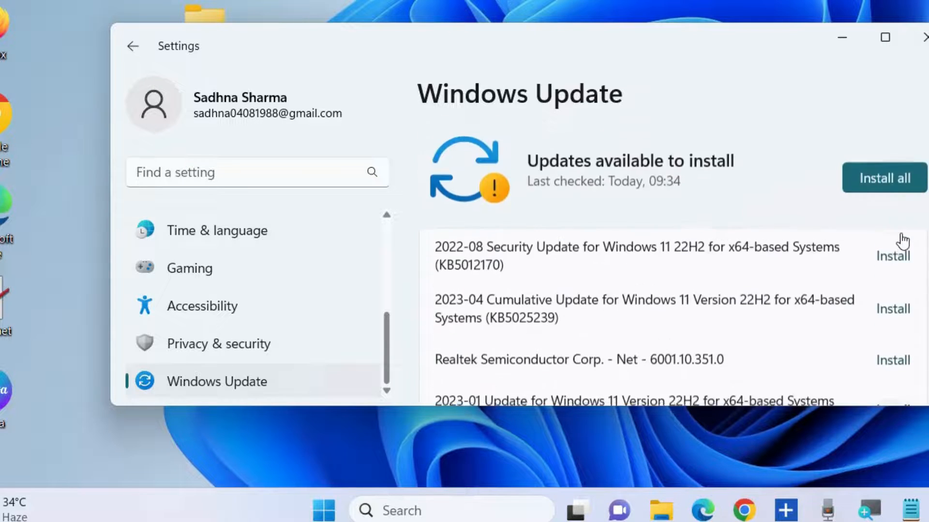
scroll(down, 3)
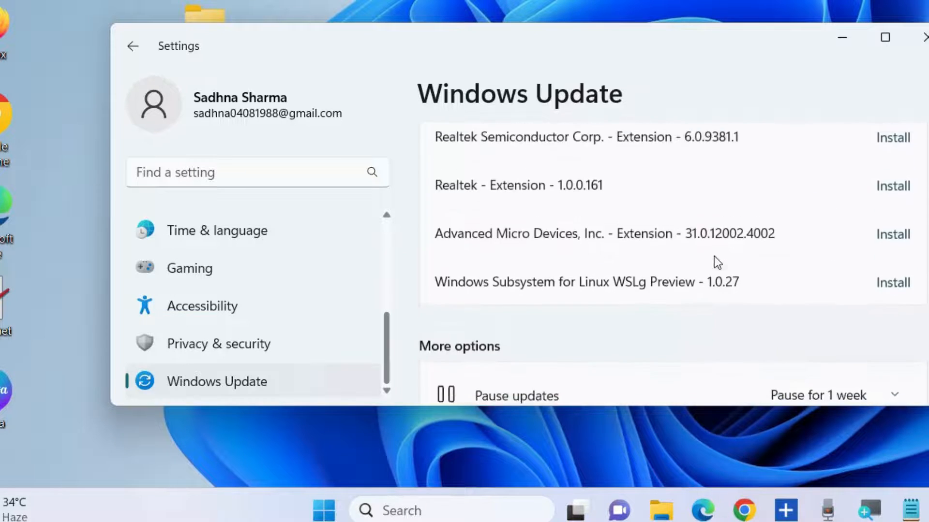
Check Advanced options > Optional updates, find none available, return and close Settings
scroll(down, 3)
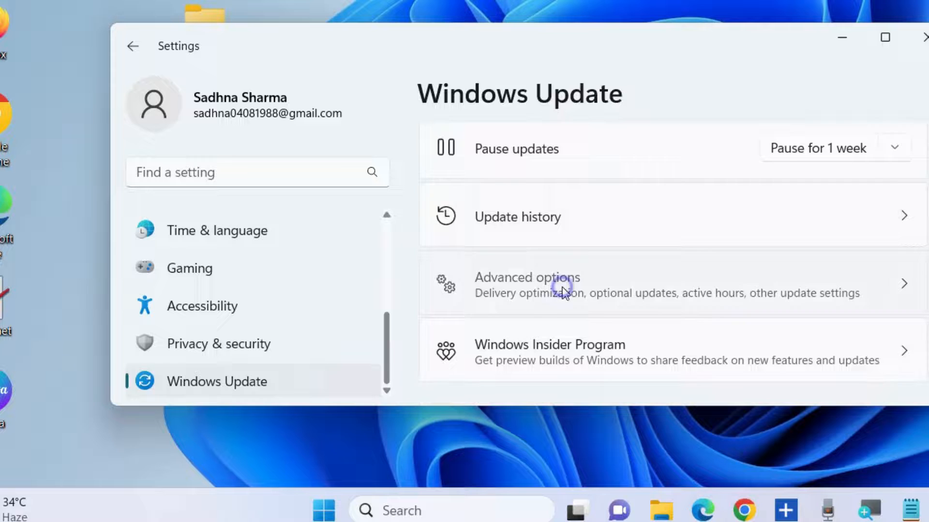
click(527, 284)
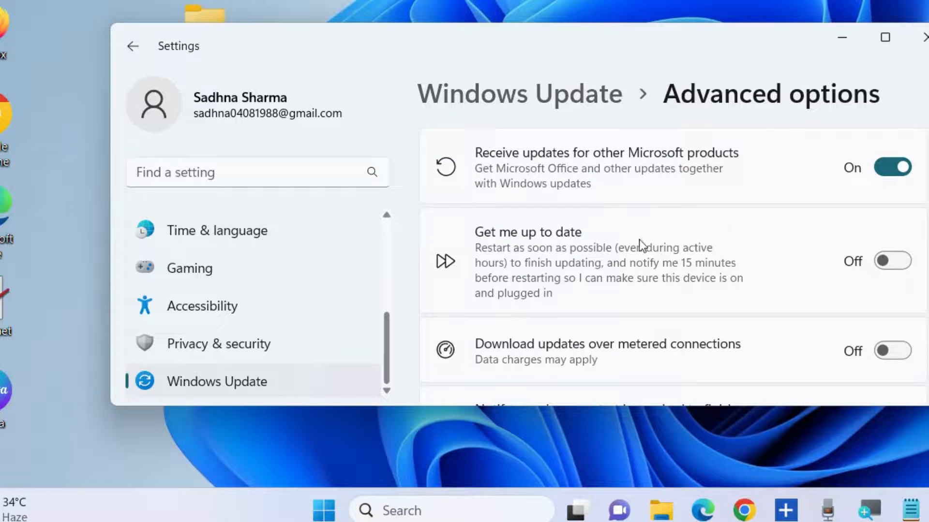
scroll(down, 3)
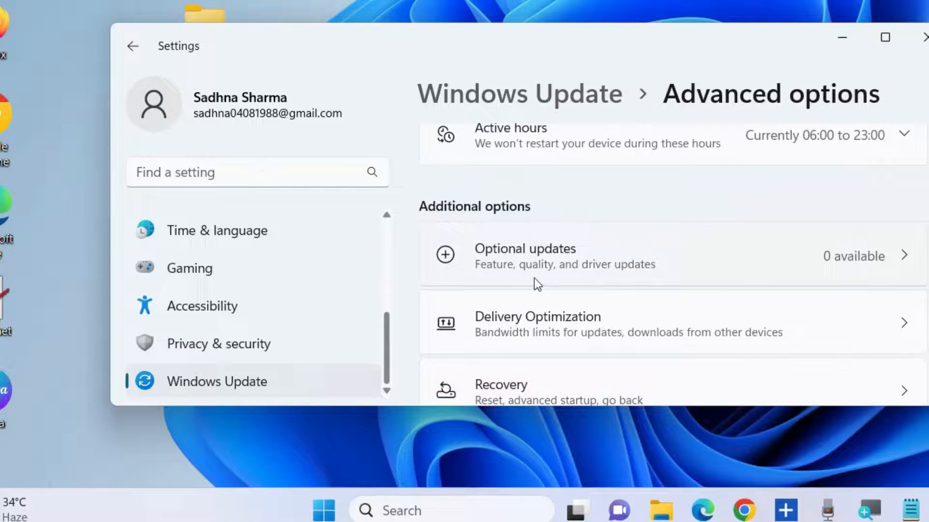
click(525, 255)
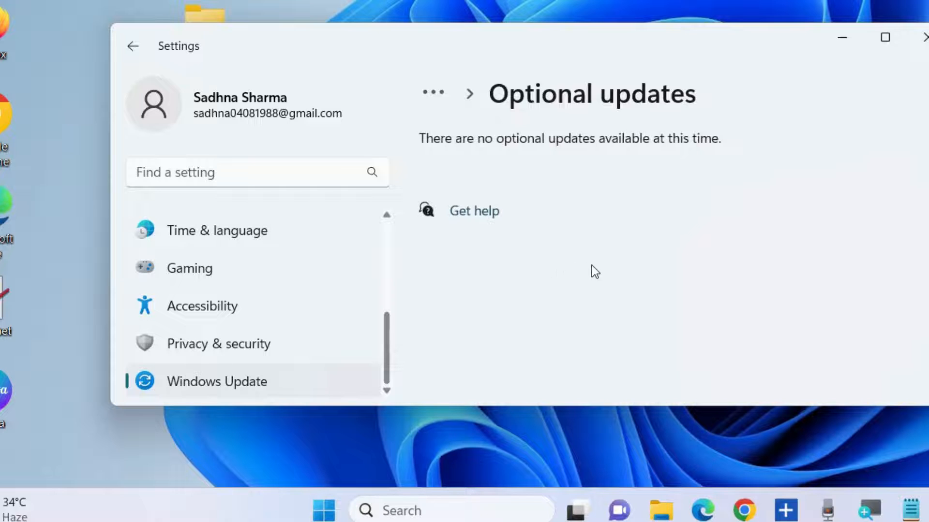
mouse_move(622, 226)
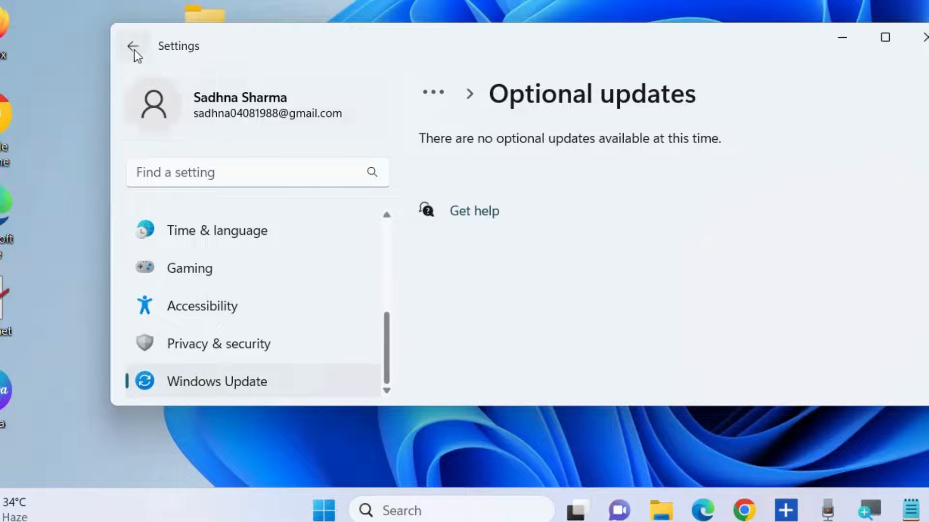
click(132, 47)
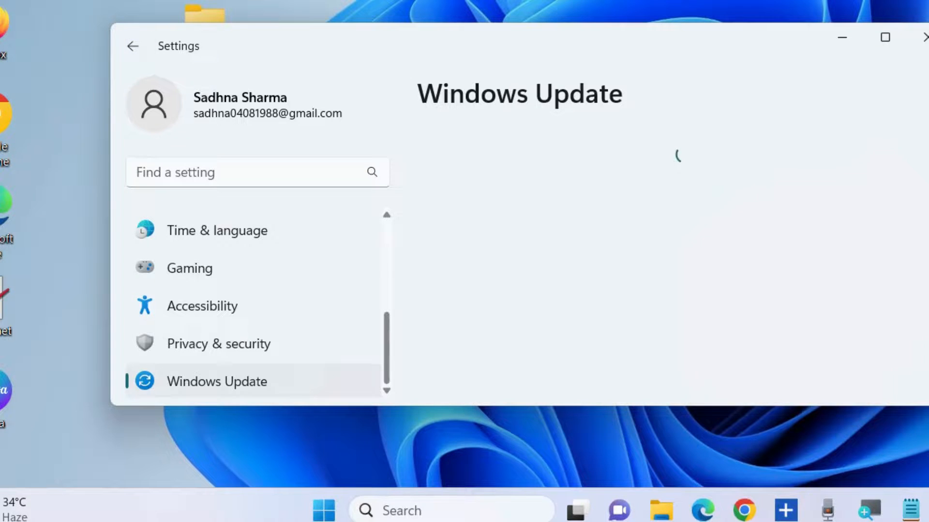
click(924, 37)
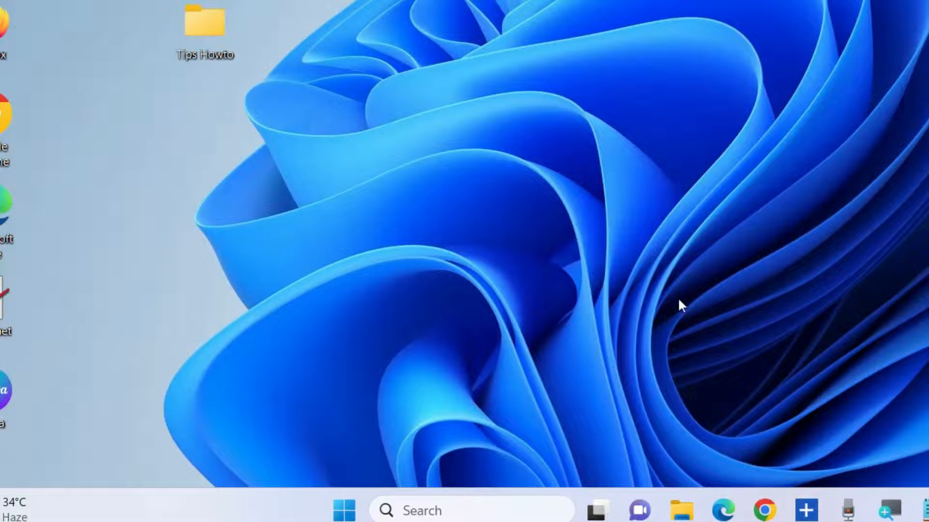
Launch System Restore by running 'rstrui' from the Run box
right_click(343, 510)
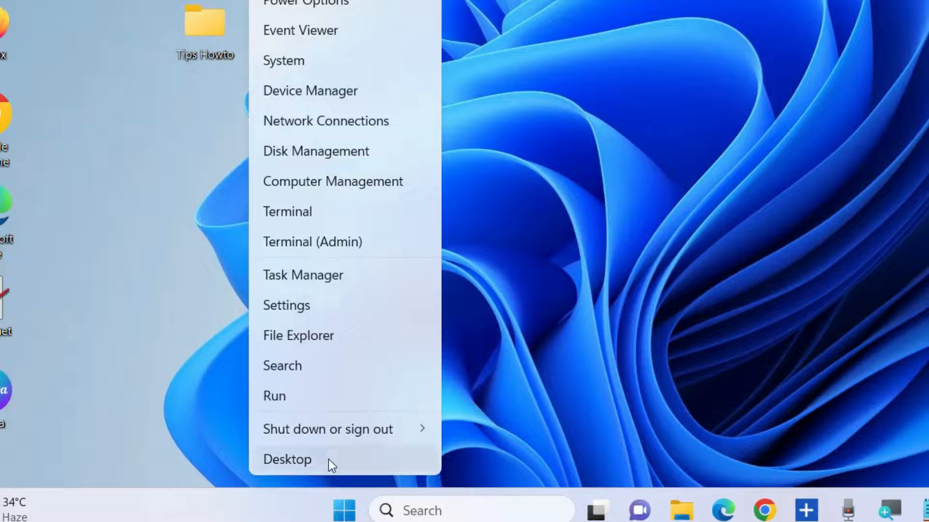
click(274, 396)
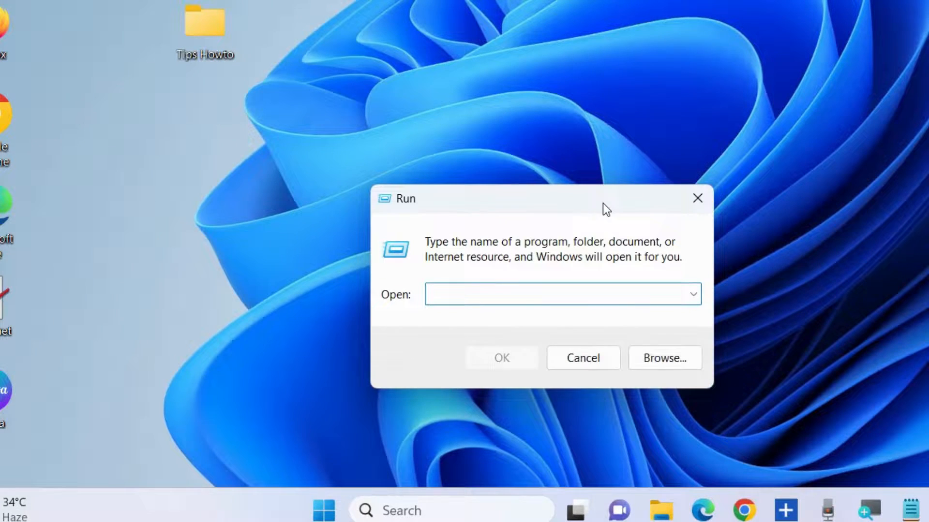
text(rstrui)
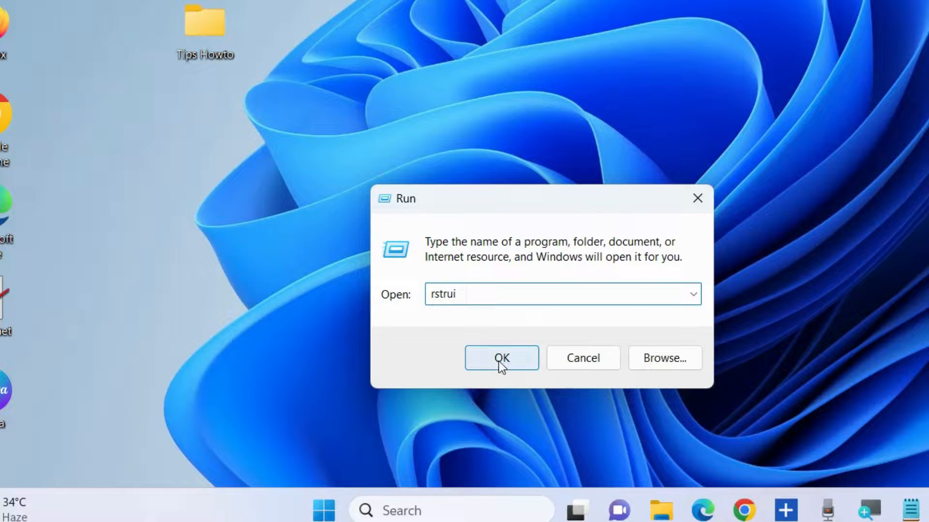
click(501, 357)
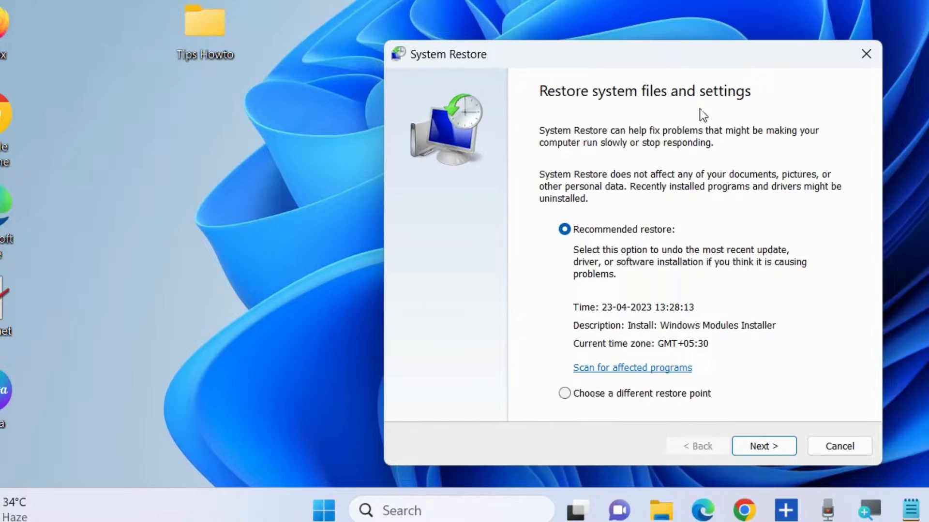
Choose the 23-04-2023 Windows Modules Installer restore point and continue to confirming drive C
click(563, 393)
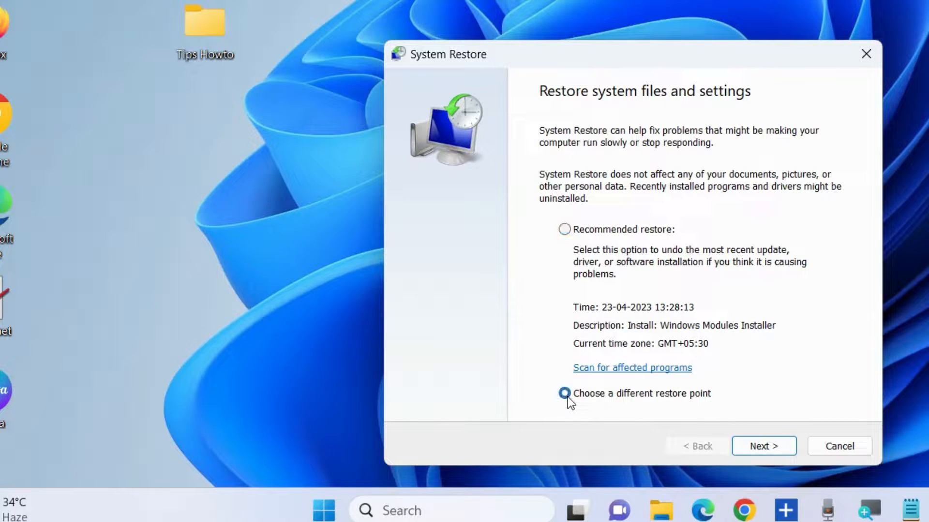
click(763, 446)
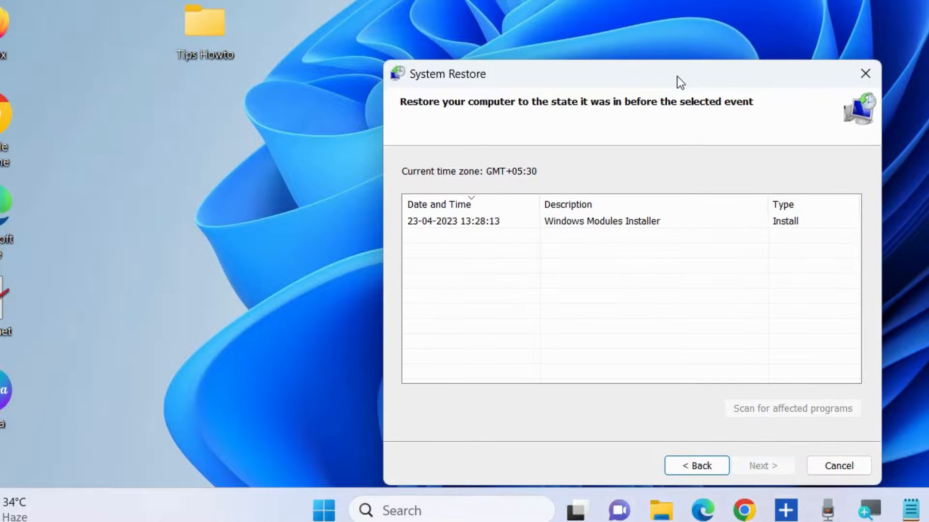
click(601, 221)
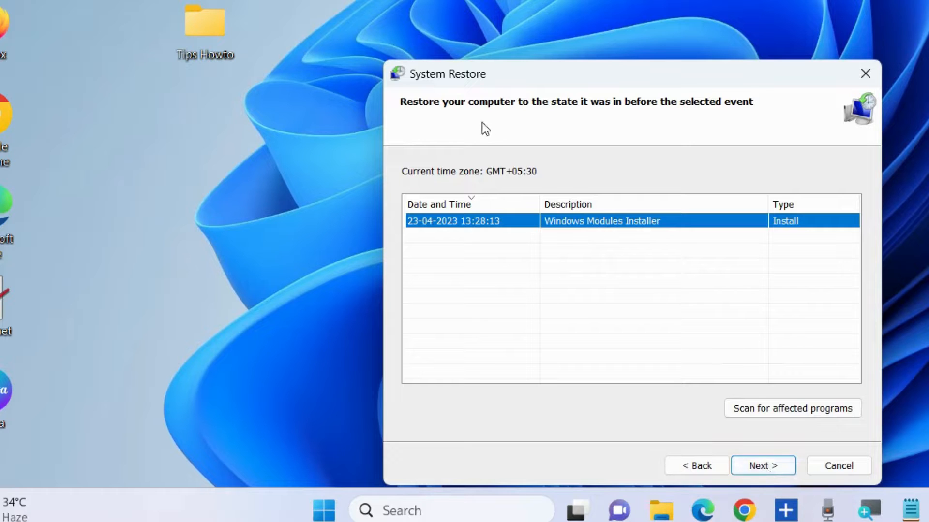
mouse_move(756, 453)
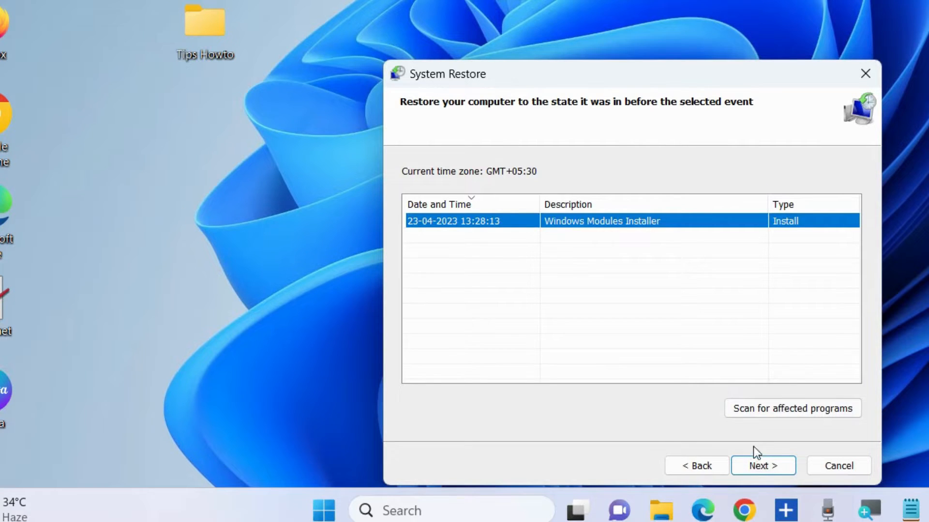
click(763, 466)
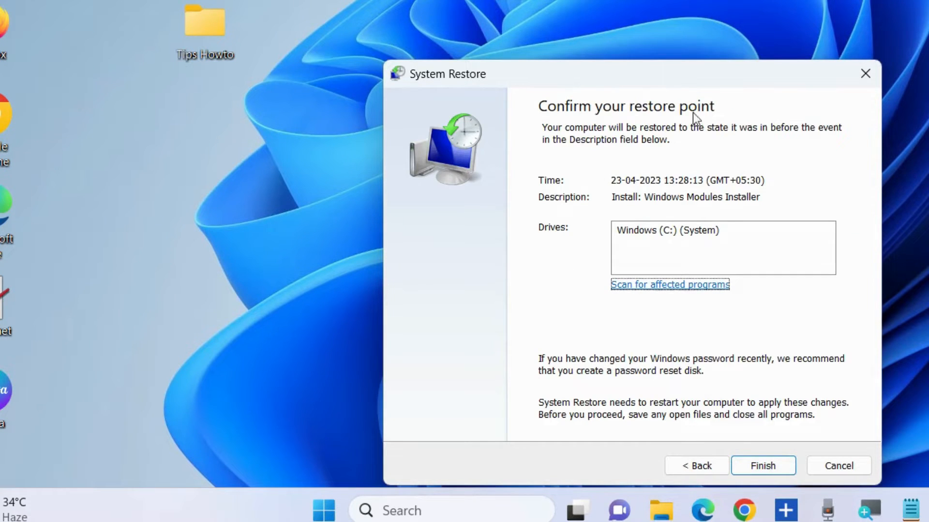